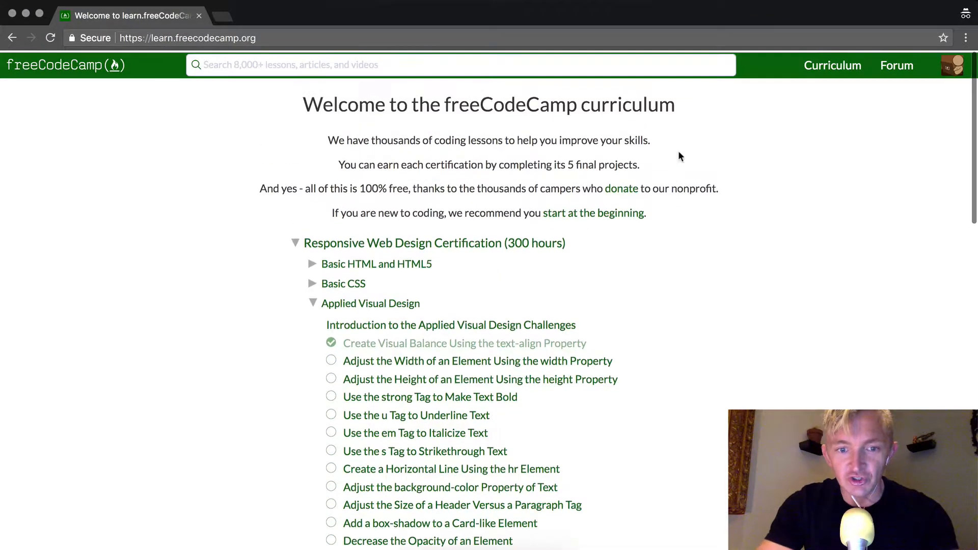
- Open the 'Adjust the Width of an Element Using the width Property' challenge
click(477, 361)
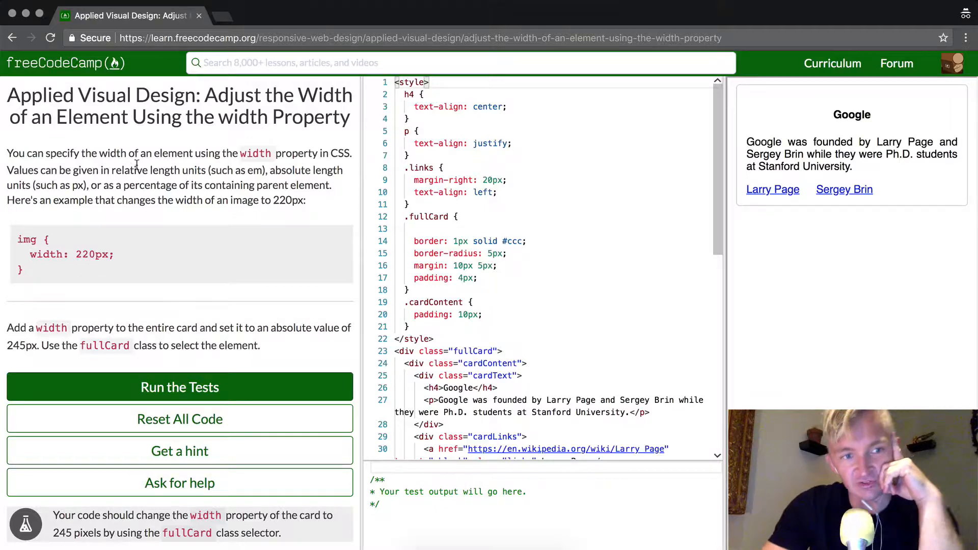
mouse_move(323, 153)
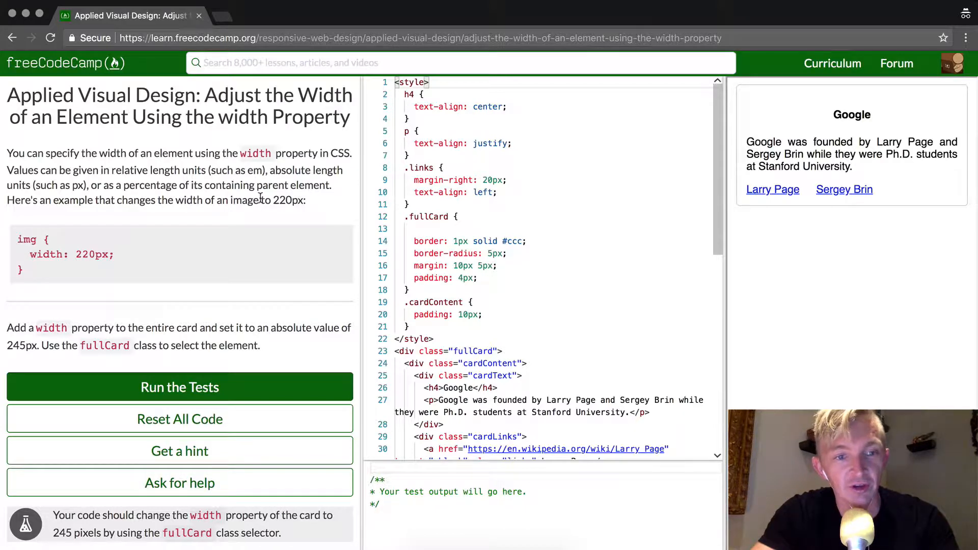
scroll(down, 3)
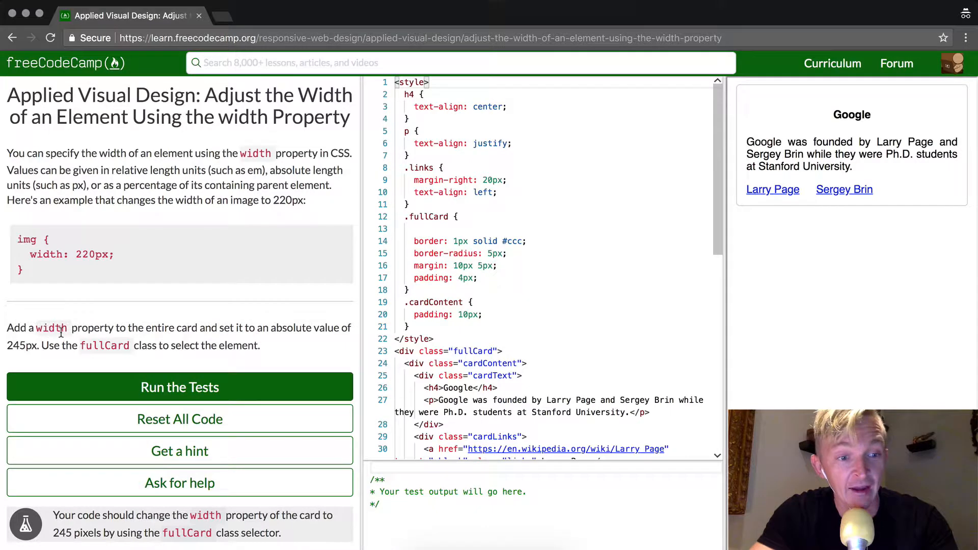
mouse_move(224, 330)
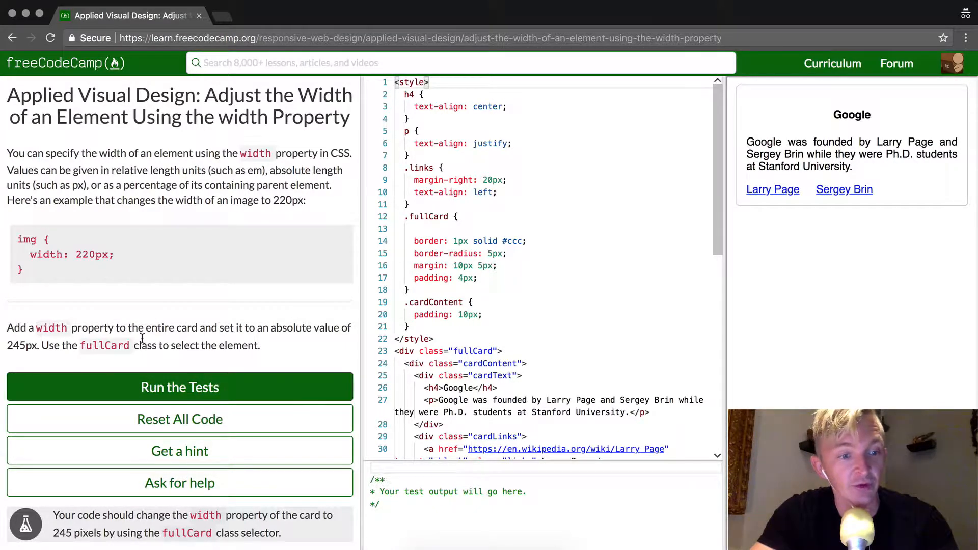
double_click(22, 345)
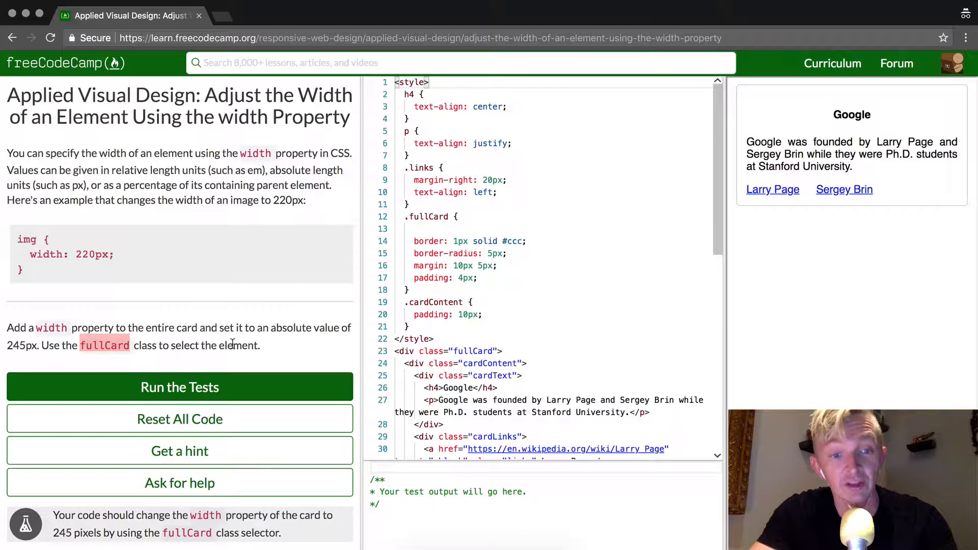
scroll(down, 3)
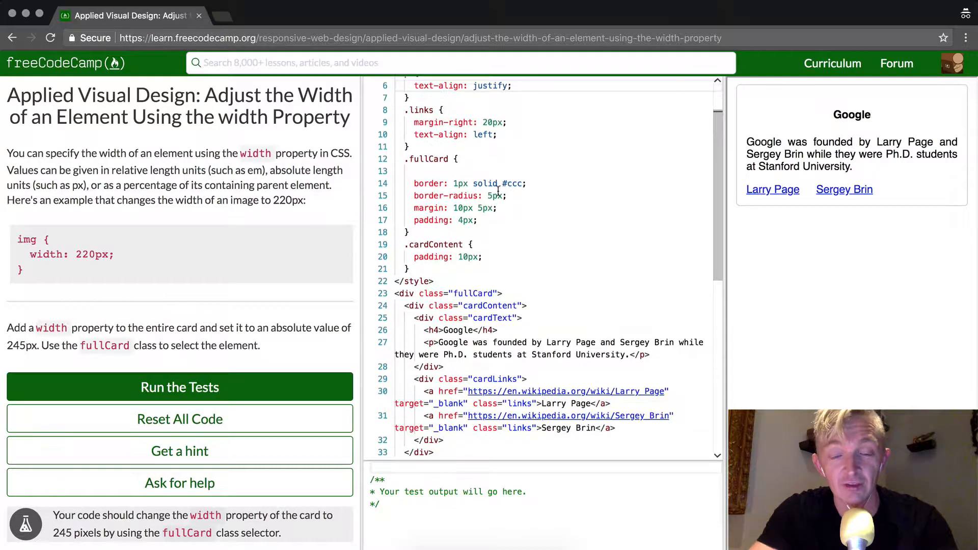
scroll(up, 3)
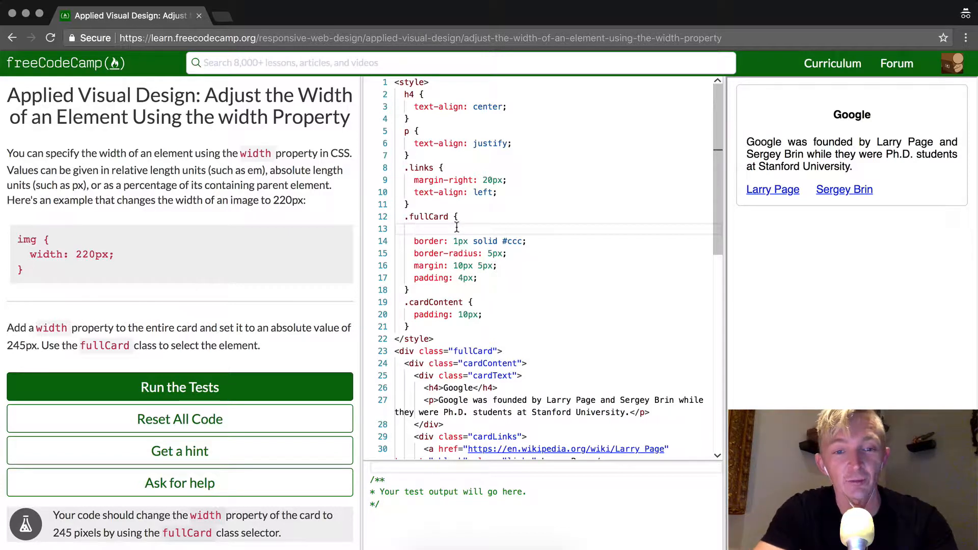
- Start a width: 245px; declaration in .fullCard, then remove its ending, leaving width: 245p
text(width:)
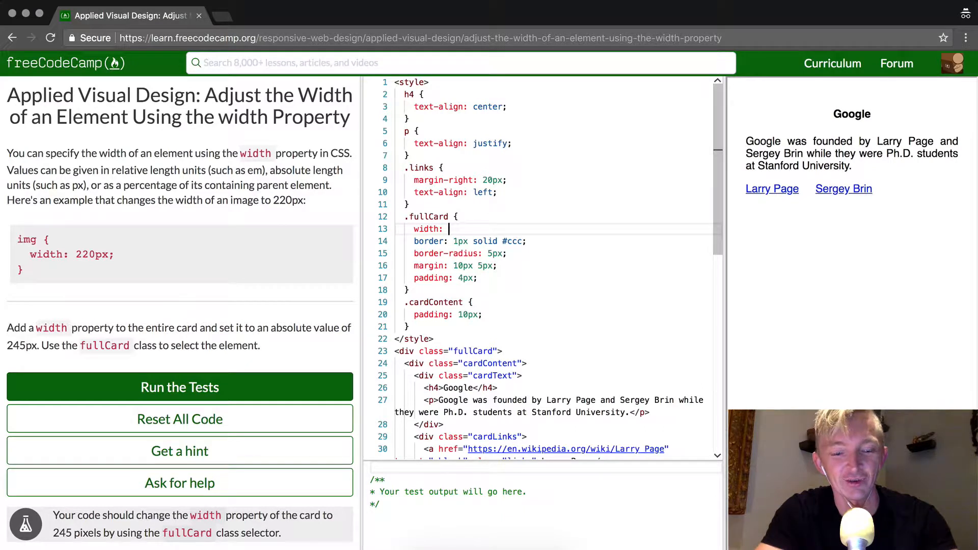
text(245)
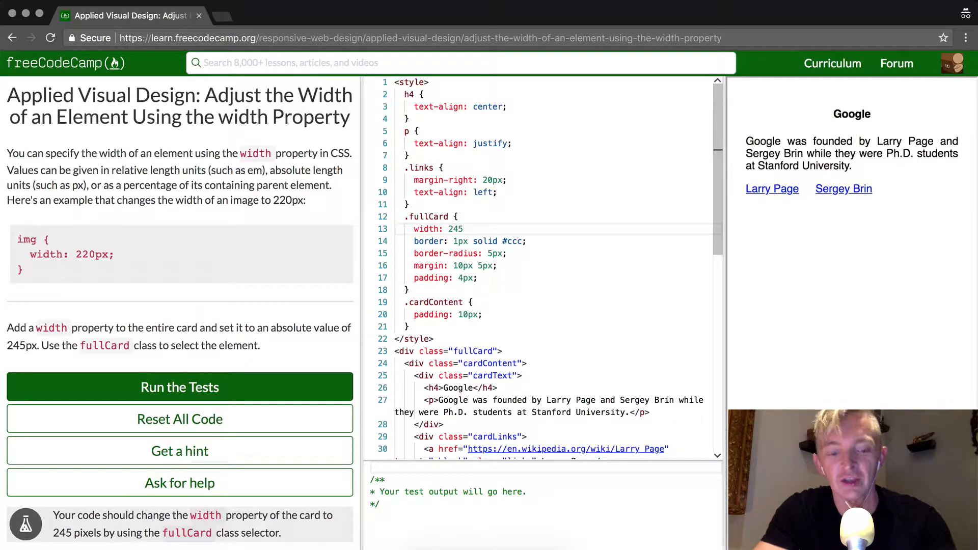
text(p)
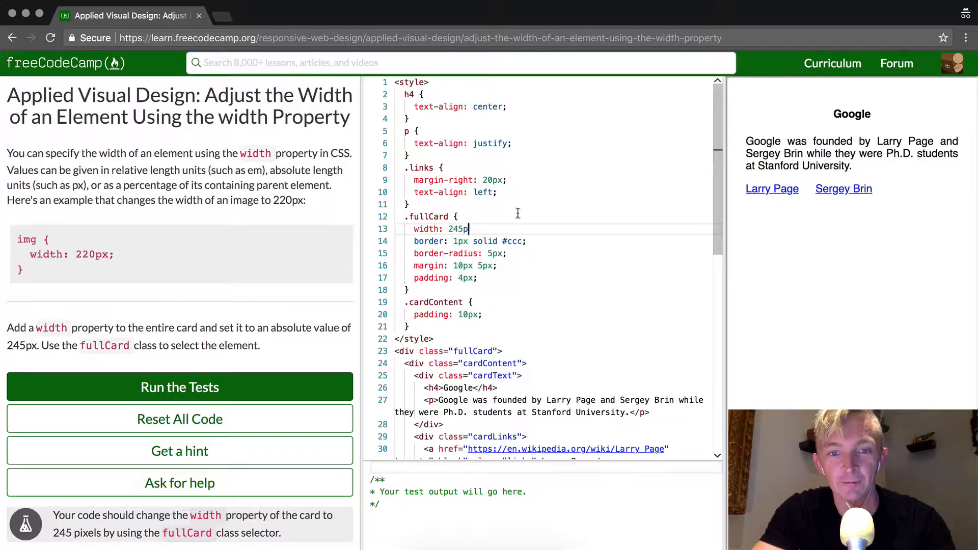
scroll(down, 3)
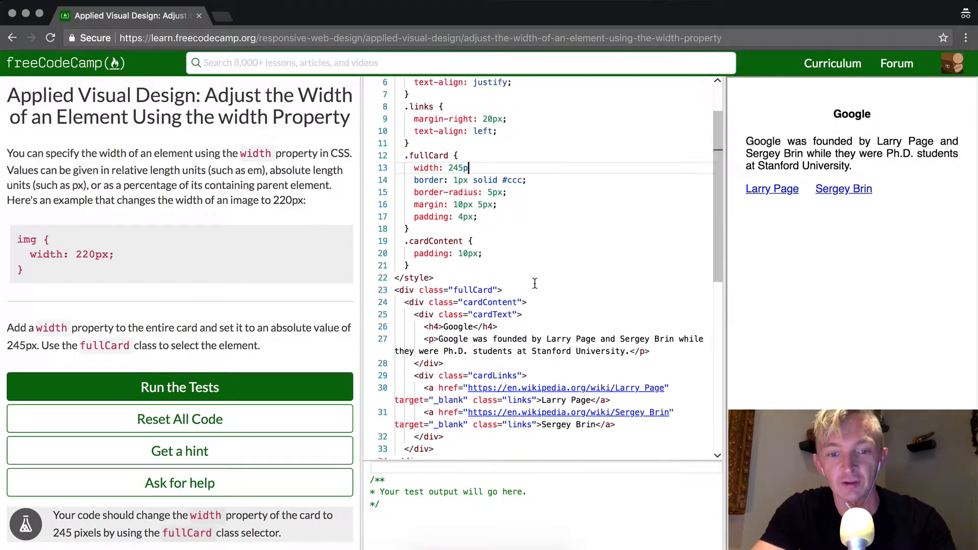
scroll(up, 3)
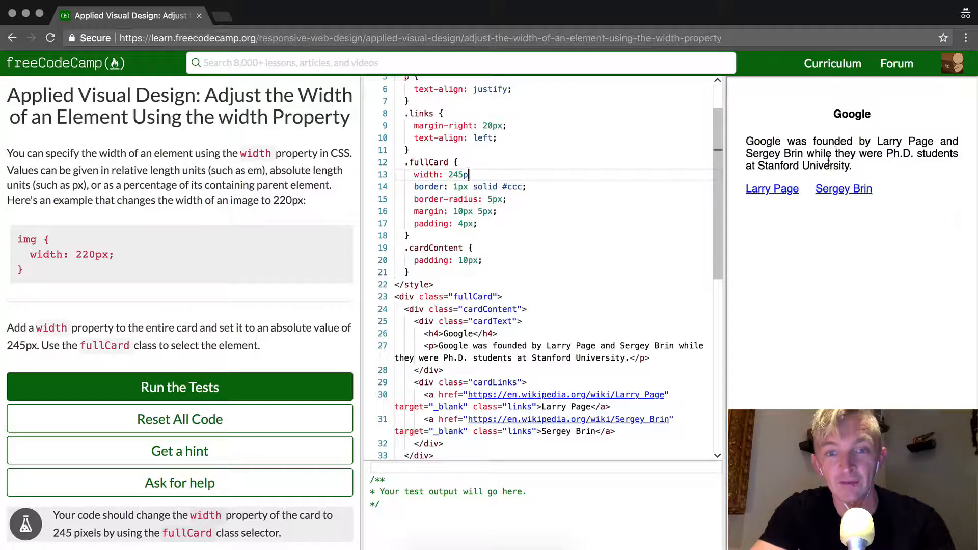
mouse_move(585, 206)
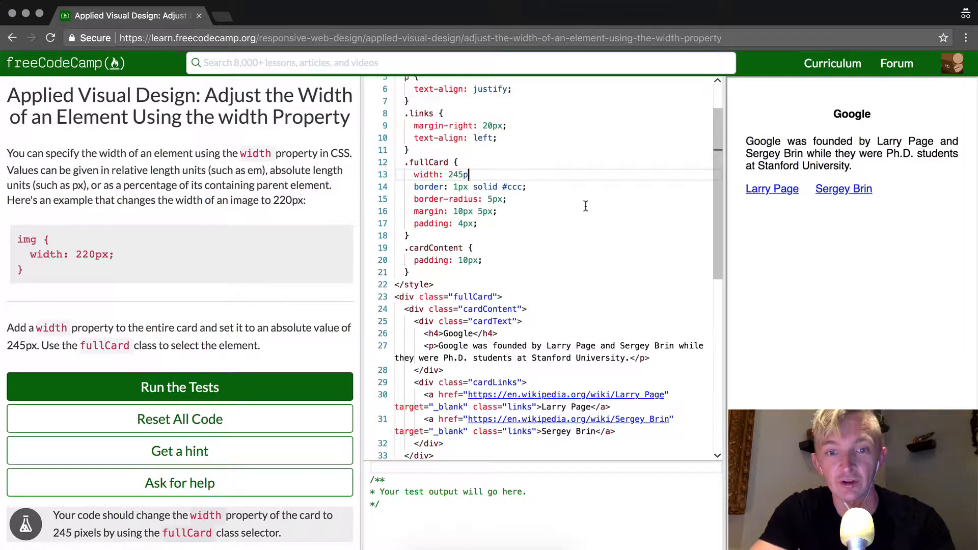
text(x;)
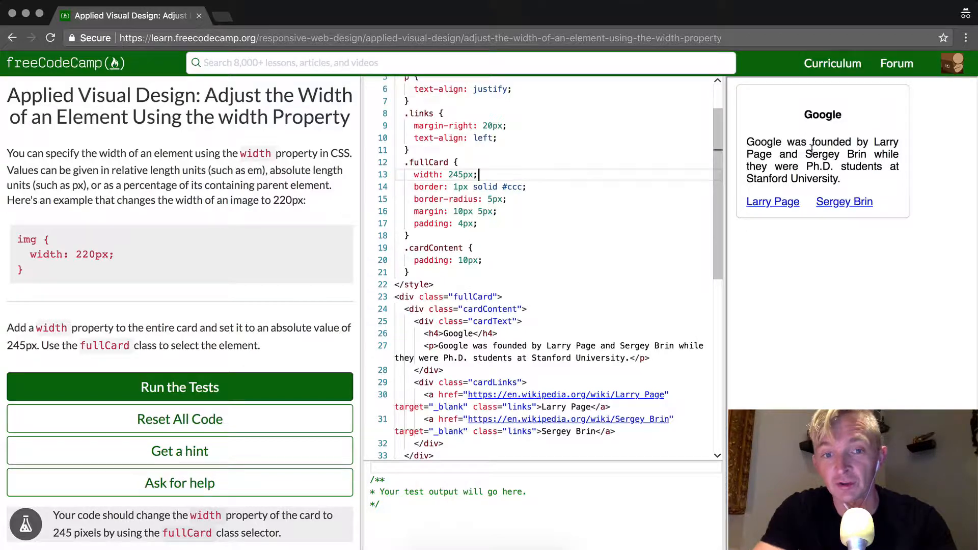
key(Backspace)
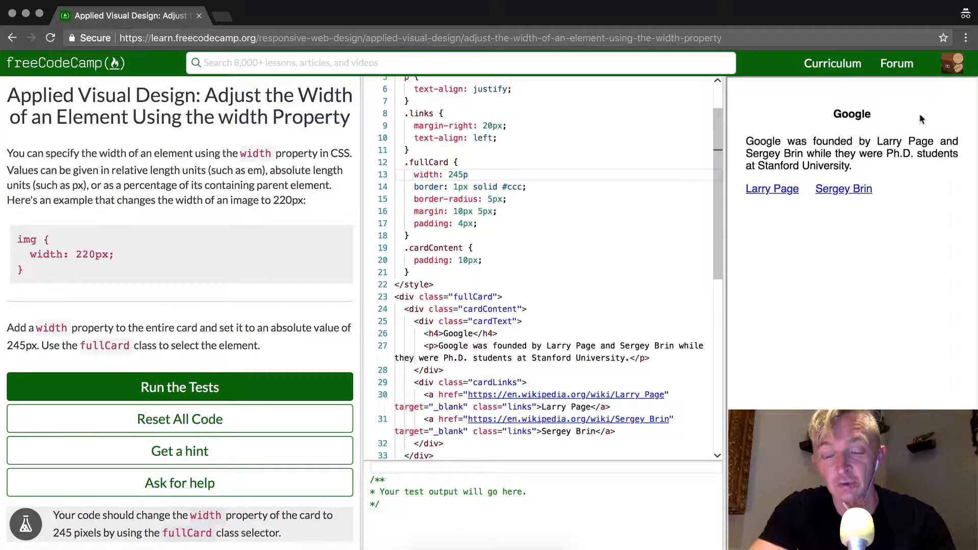
- Complete the .fullCard declaration to width: 245px; and view the narrowed card preview
text(x;)
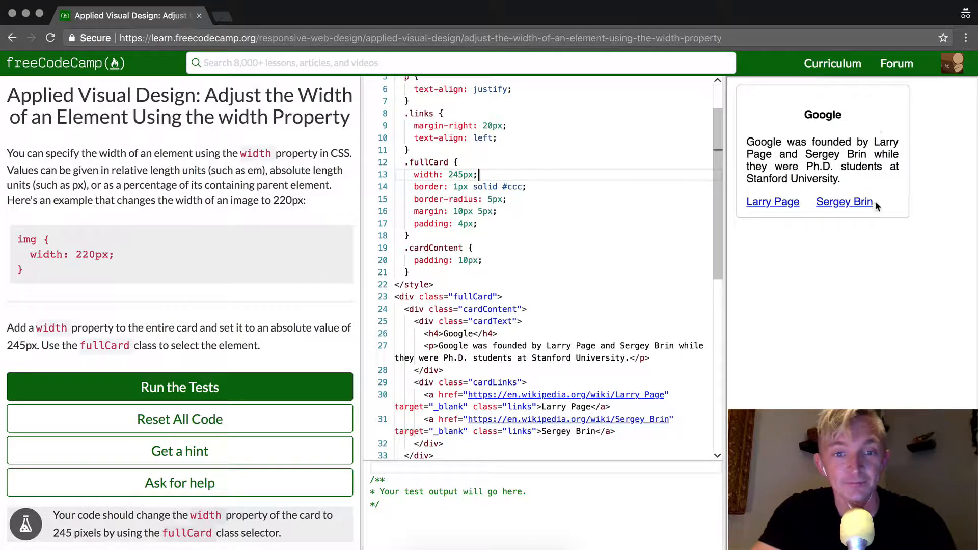
mouse_move(513, 199)
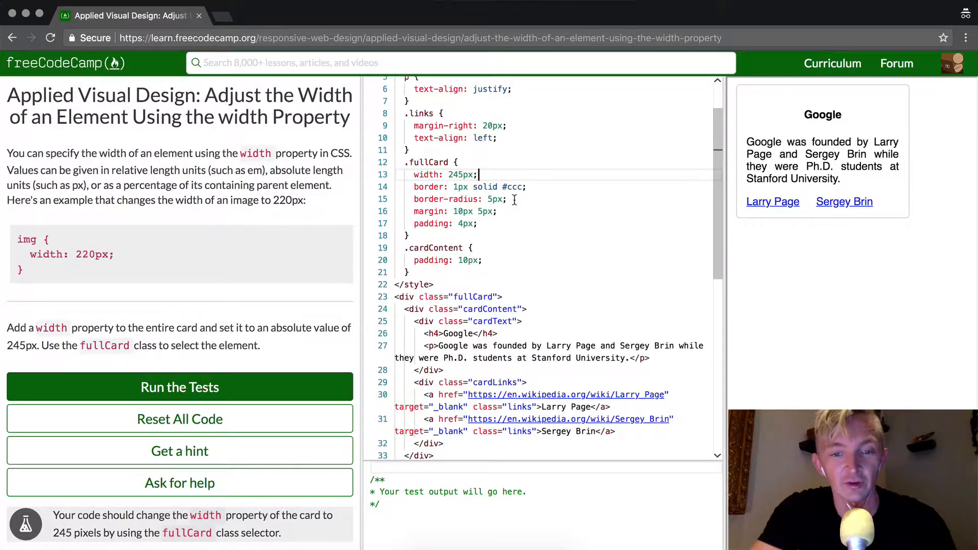
scroll(up, 3)
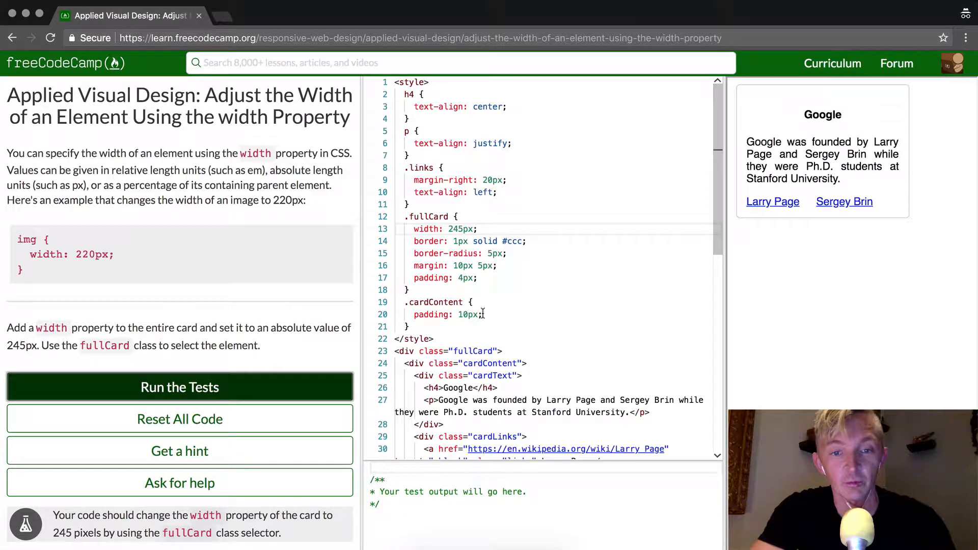
- Run the tests so the width challenge passes with the success dialog
click(180, 388)
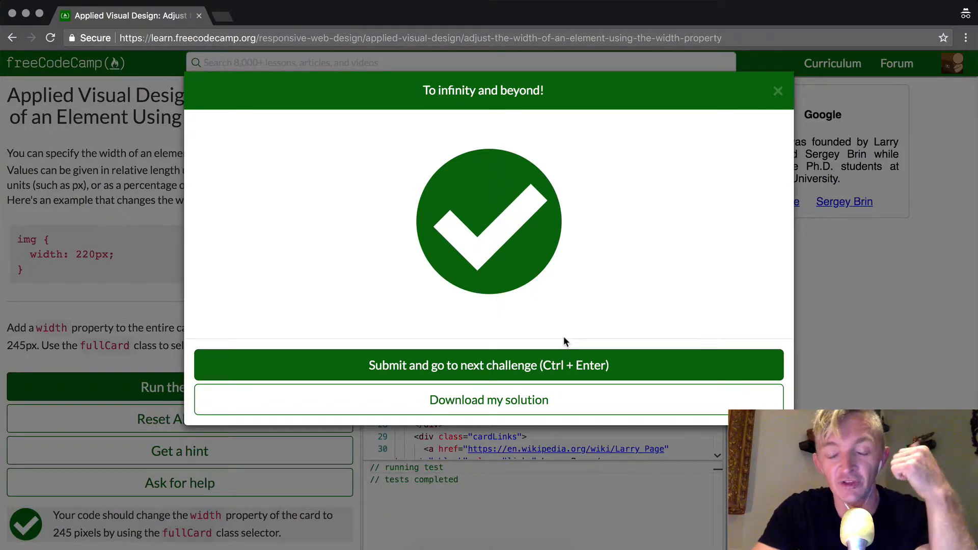
mouse_move(544, 349)
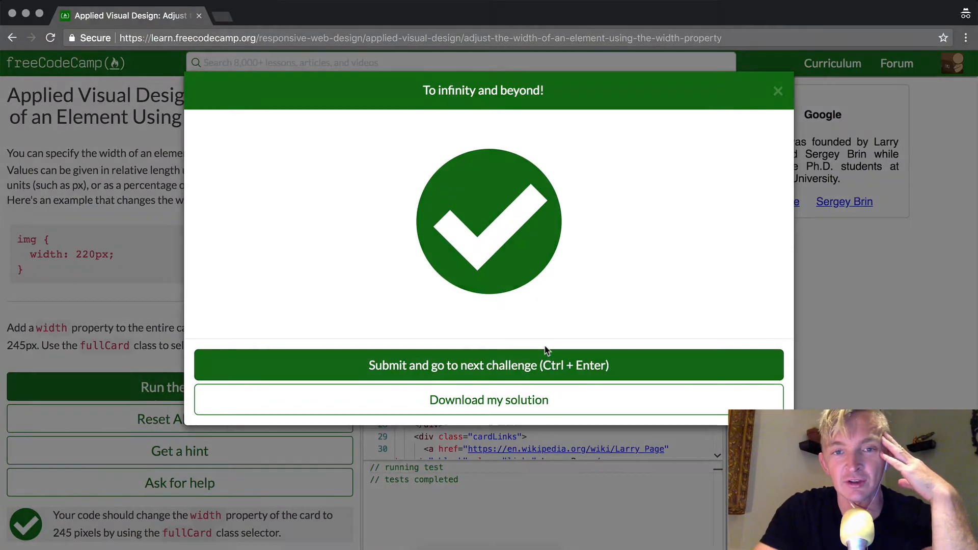